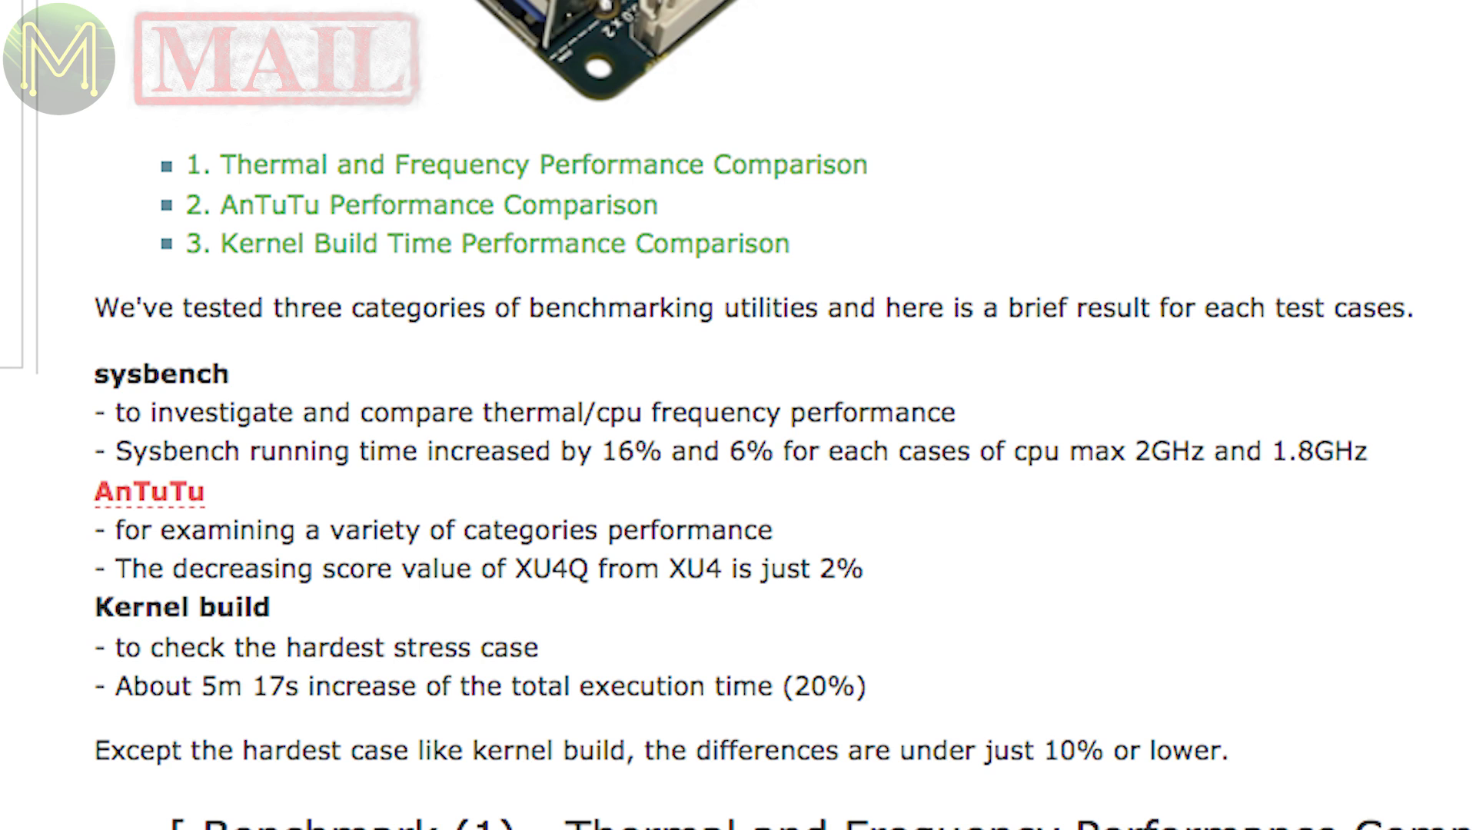
Choose a Digispark board under Digistump AVR Boards and upload the PWM fading sketch.
{"action": "scroll", "scroll_direction": "down", "scroll_amount": 3}
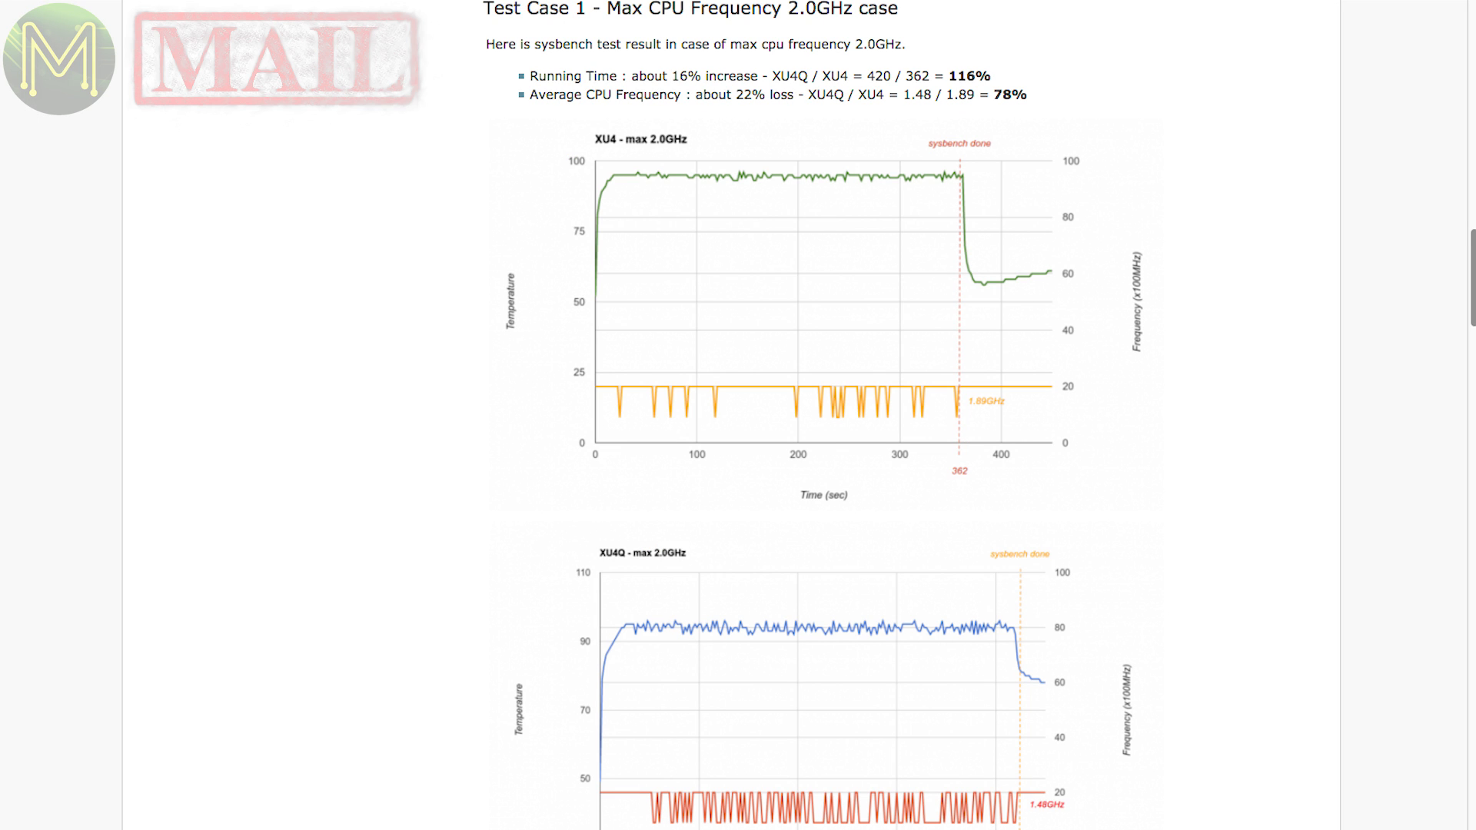
{"action": "scroll", "scroll_direction": "down", "scroll_amount": 3}
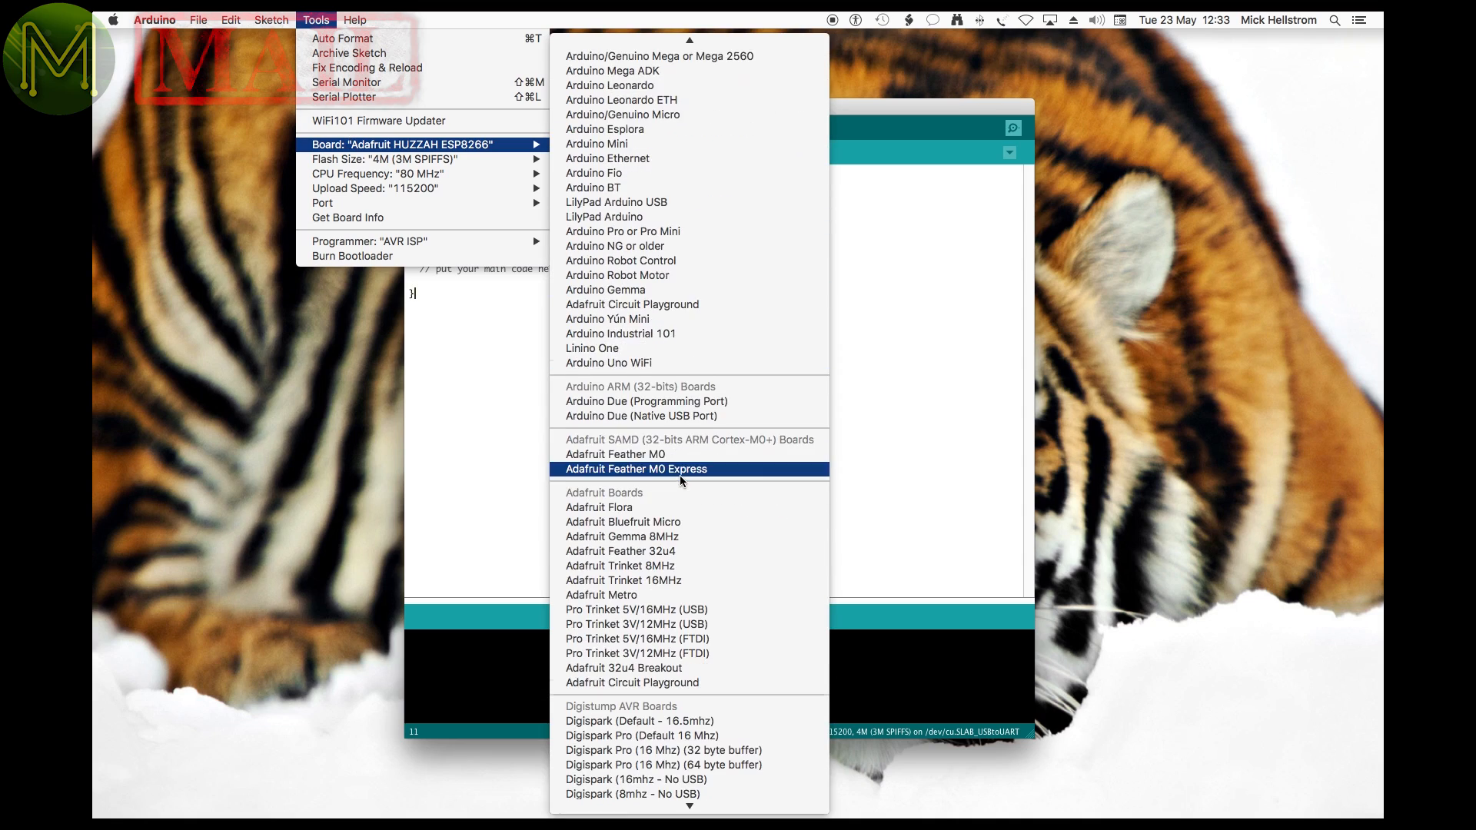
{"action": "scroll", "scroll_direction": "down", "scroll_amount": 3}
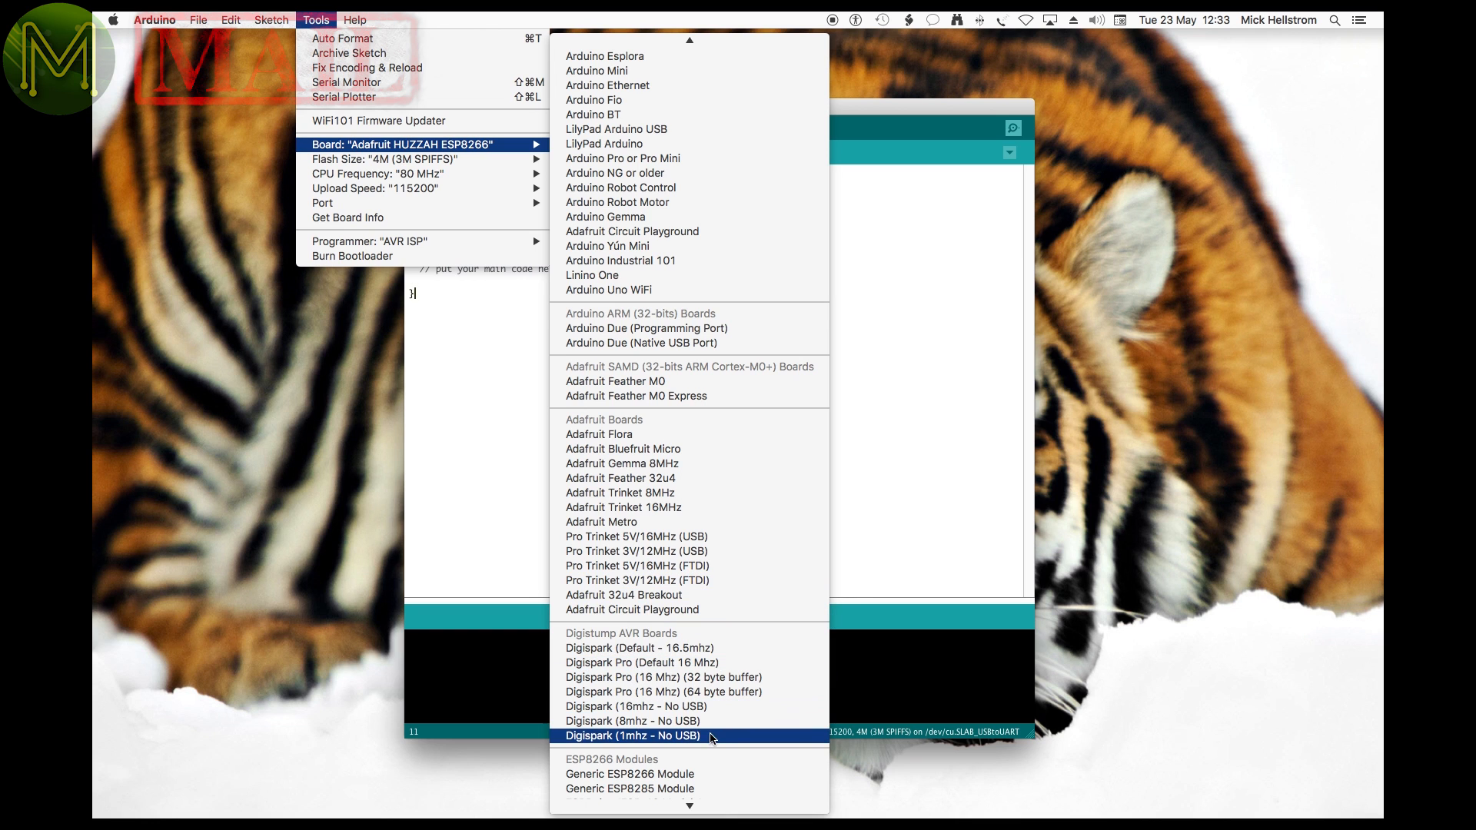
{"action": "scroll", "scroll_direction": "down", "scroll_amount": 3}
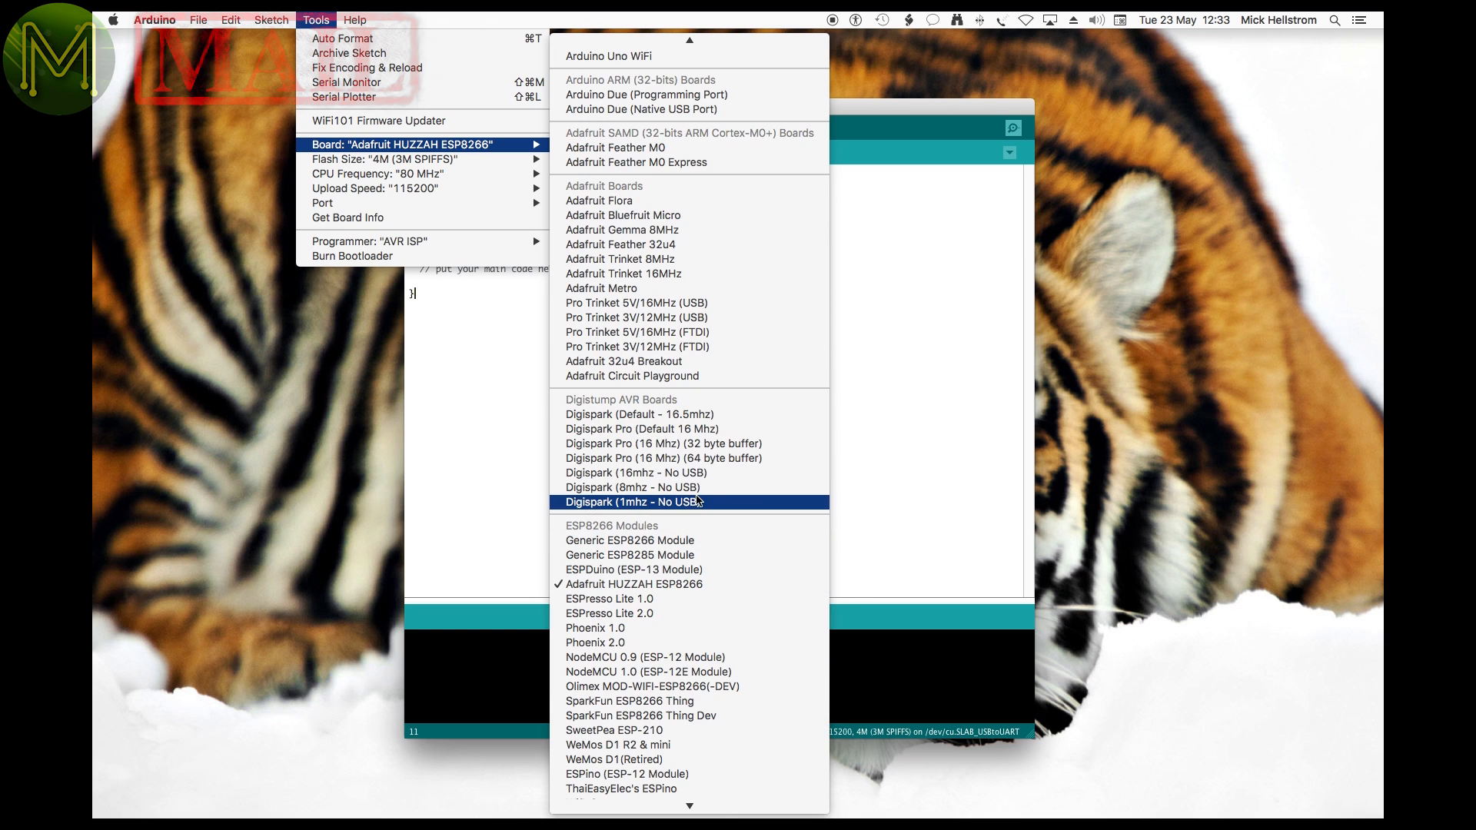
{"action": "left_click", "coordinate": [634, 472]}
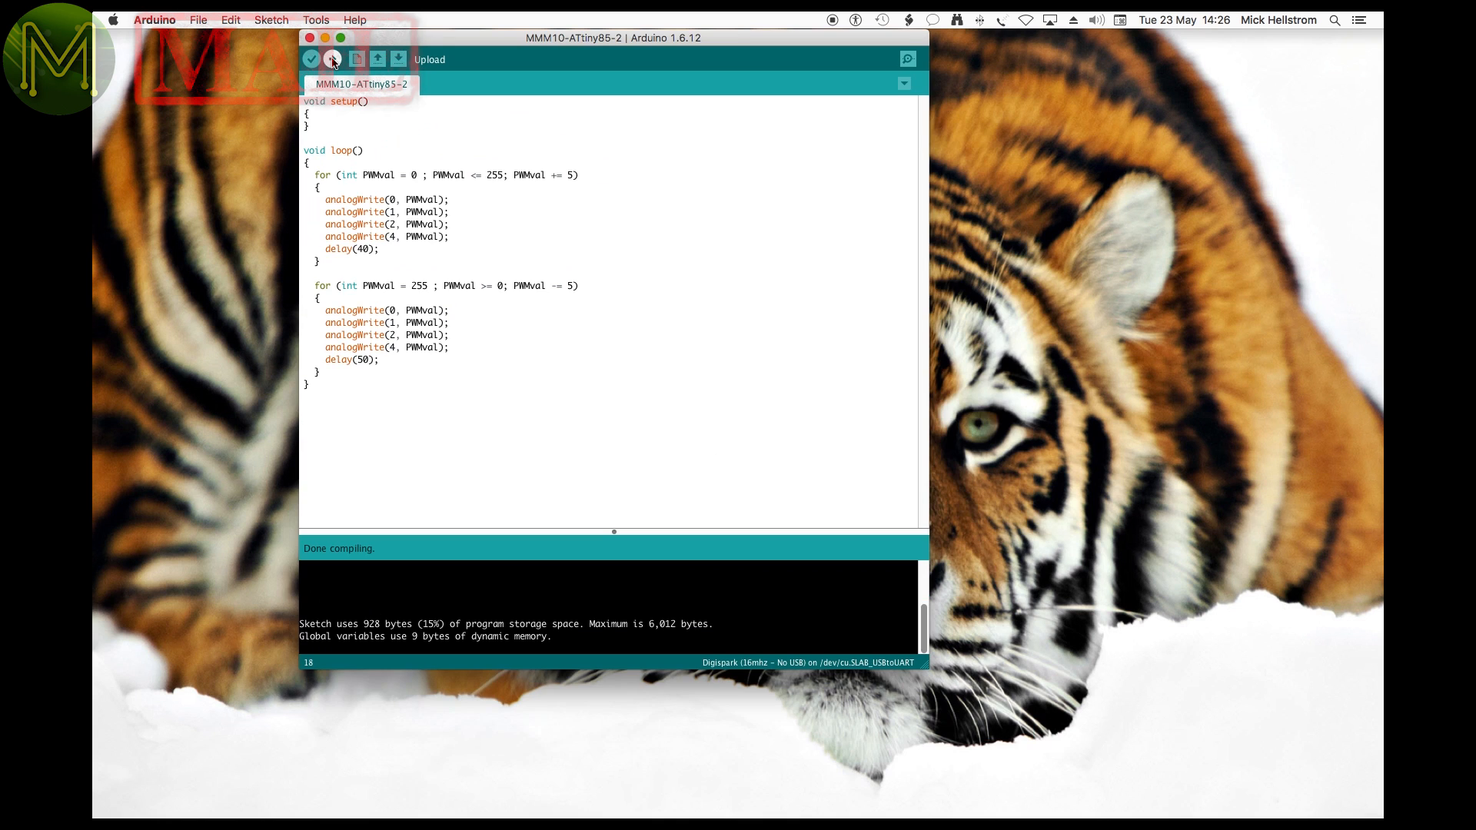
{"action": "left_click", "coordinate": [332, 60]}
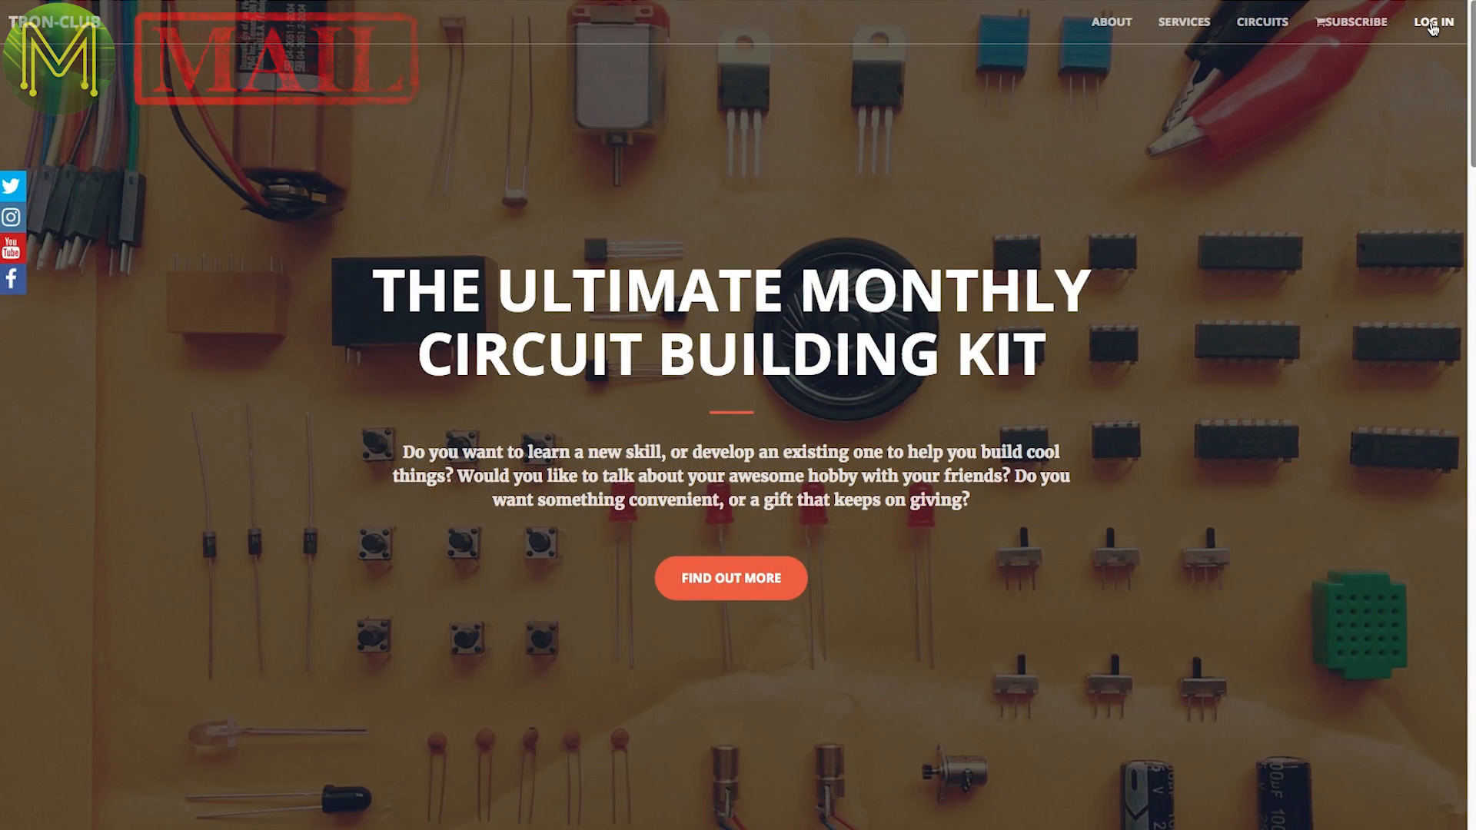
Go to the Tron-Club account login page from the homepage.
{"action": "left_click", "coordinate": [1433, 21]}
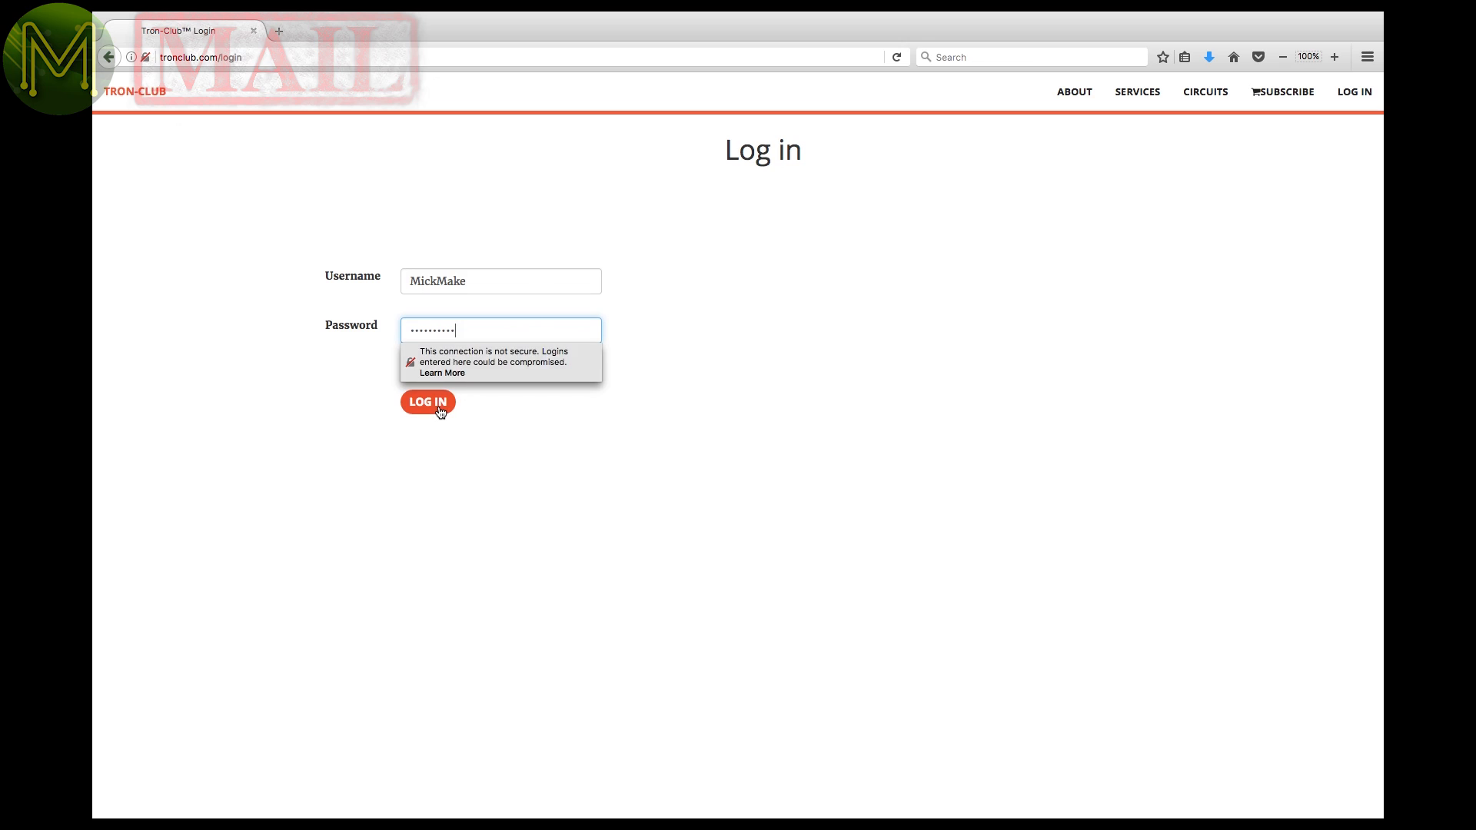
Sign in to Tron-Club and open the Kit#1 ATtiny13 booklet.
{"action": "left_click", "coordinate": [427, 401]}
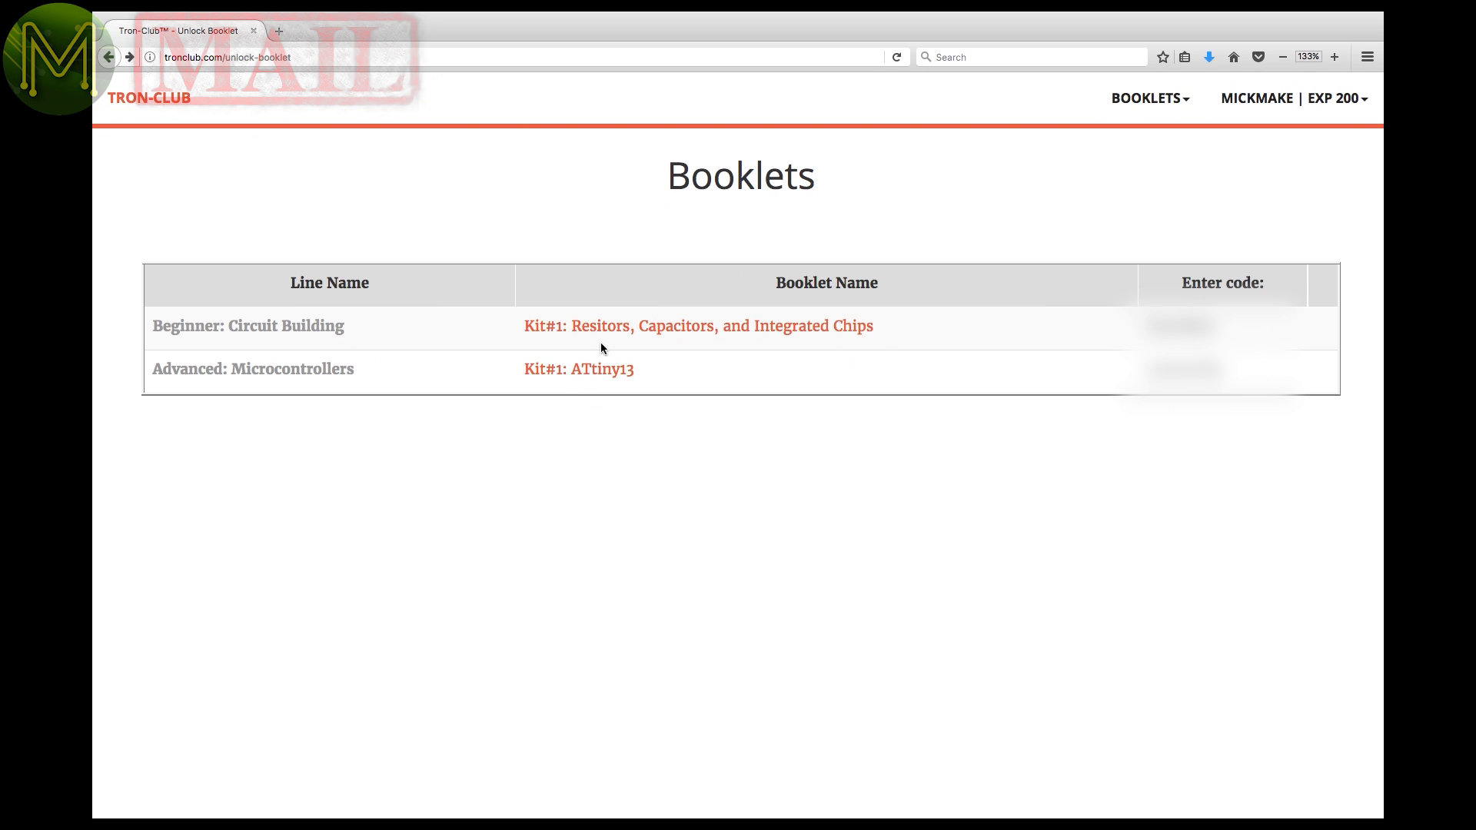
{"action": "left_click", "coordinate": [579, 367]}
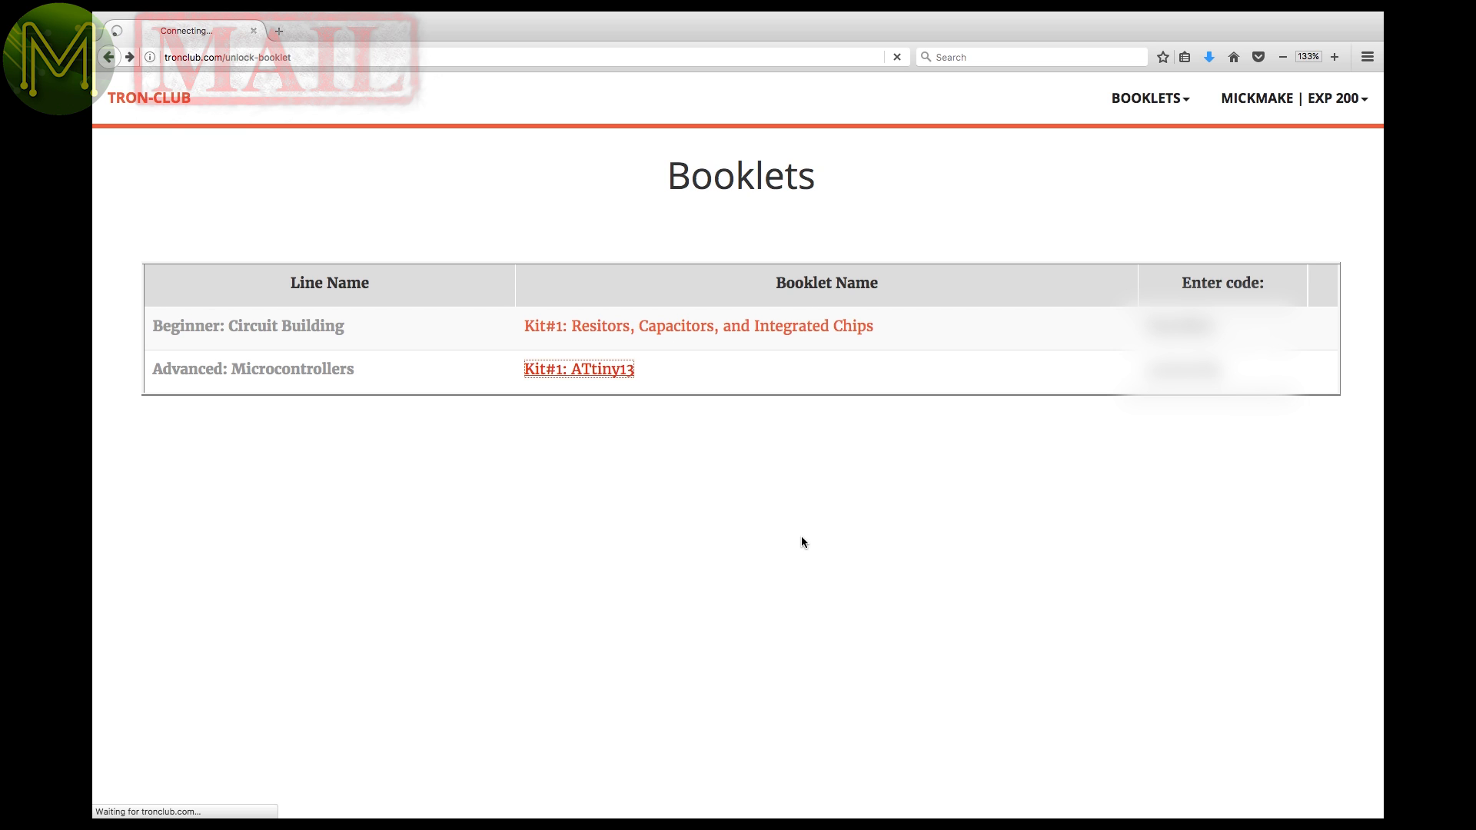
{"action": "left_click", "coordinate": [578, 367]}
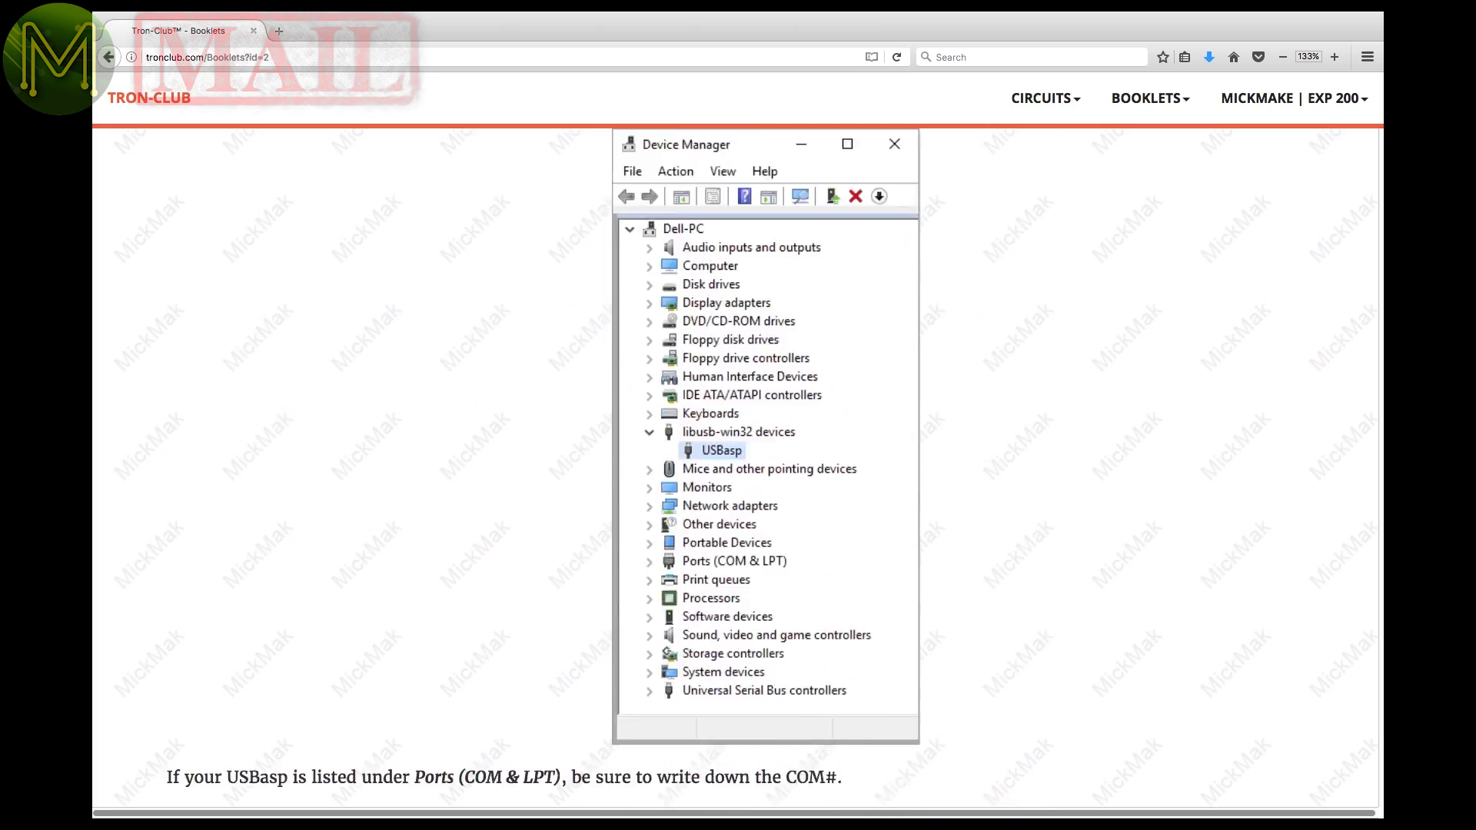
{"action": "left_click", "coordinate": [892, 144]}
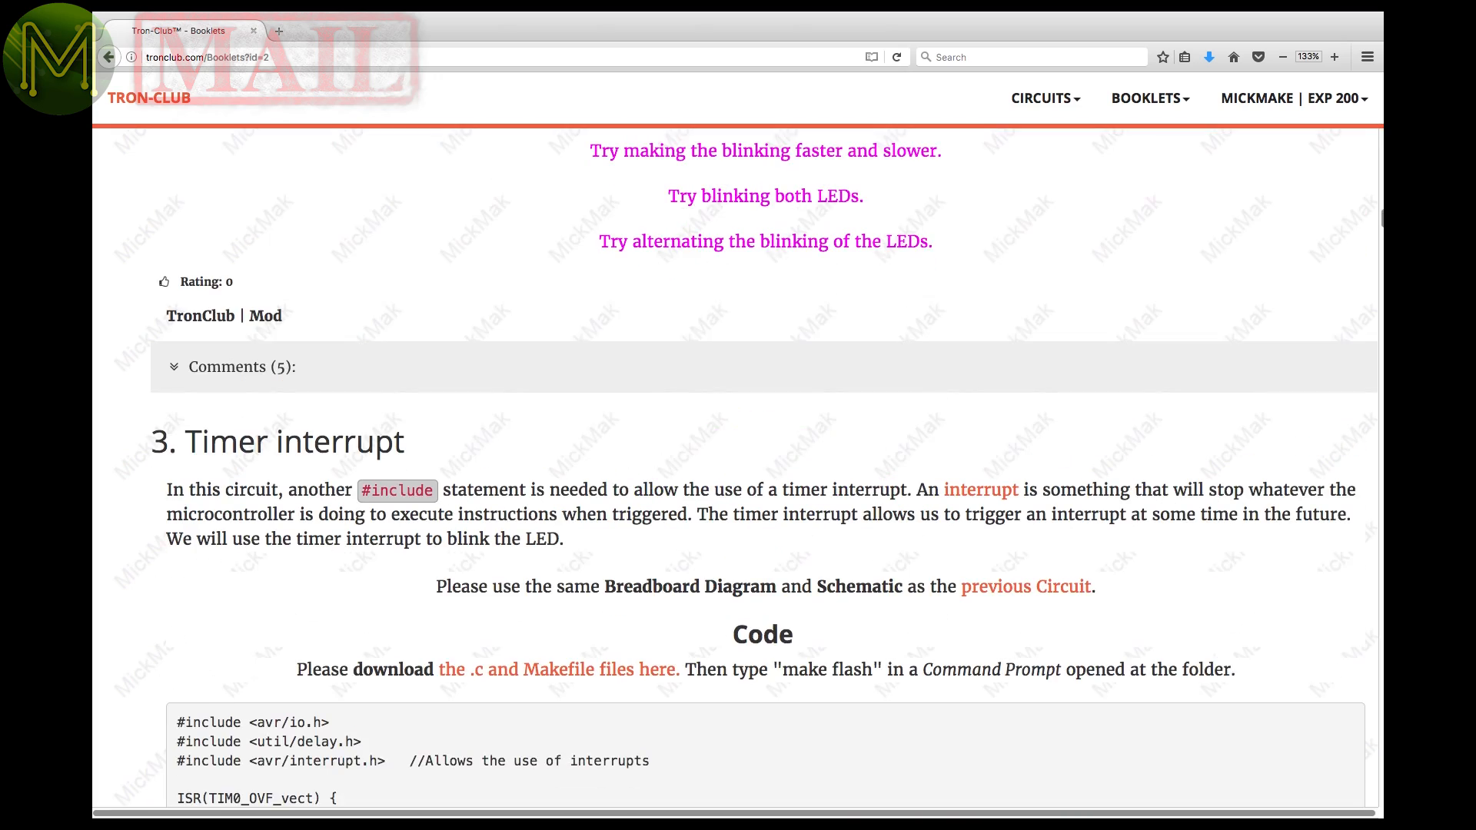
Read down the booklet past Switch Debounce, Shift Register and LCD sections to section 14.
{"action": "scroll", "scroll_direction": "down", "scroll_amount": 3}
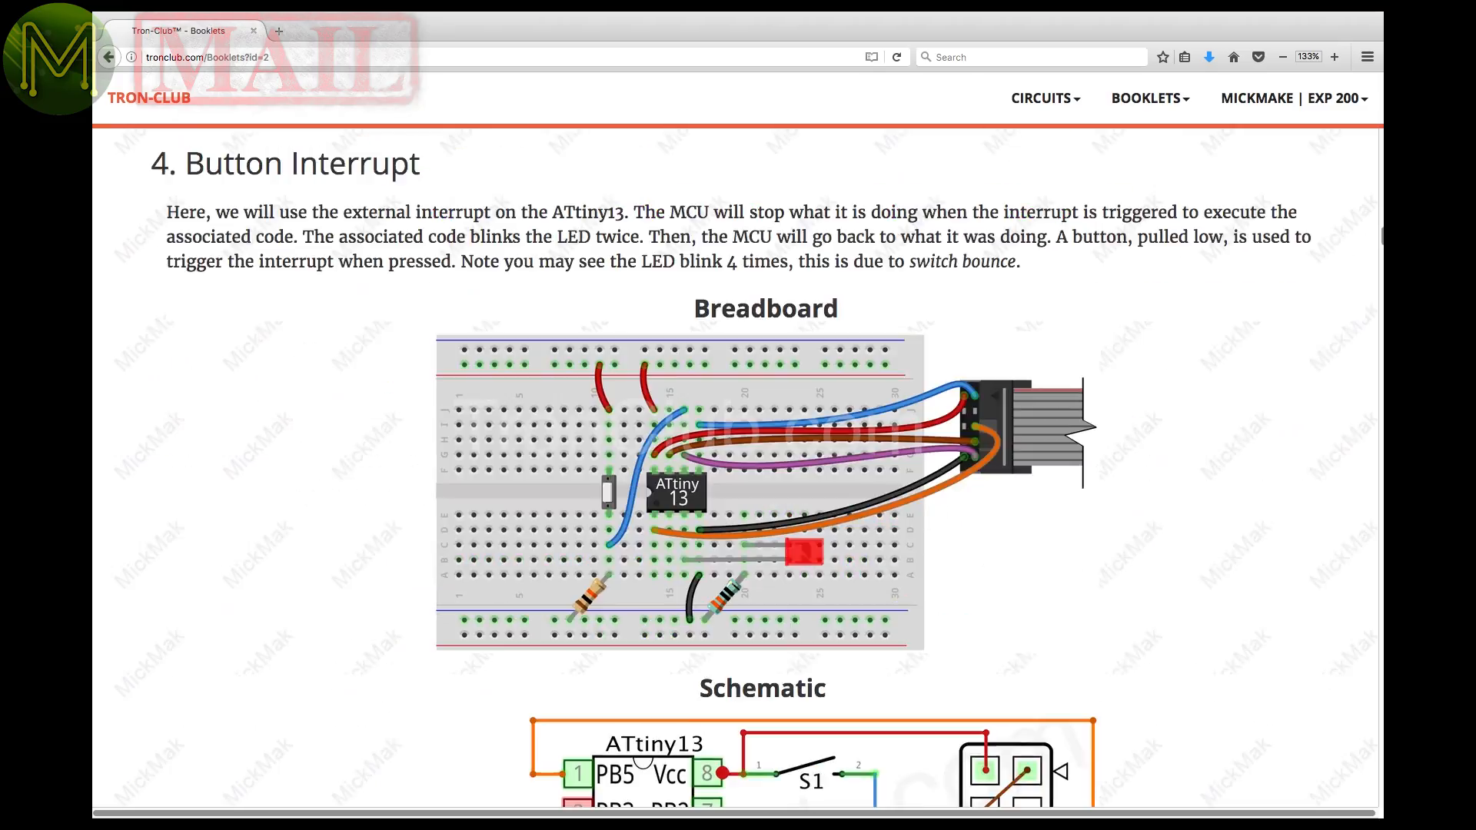
{"action": "scroll", "scroll_direction": "down", "scroll_amount": 3}
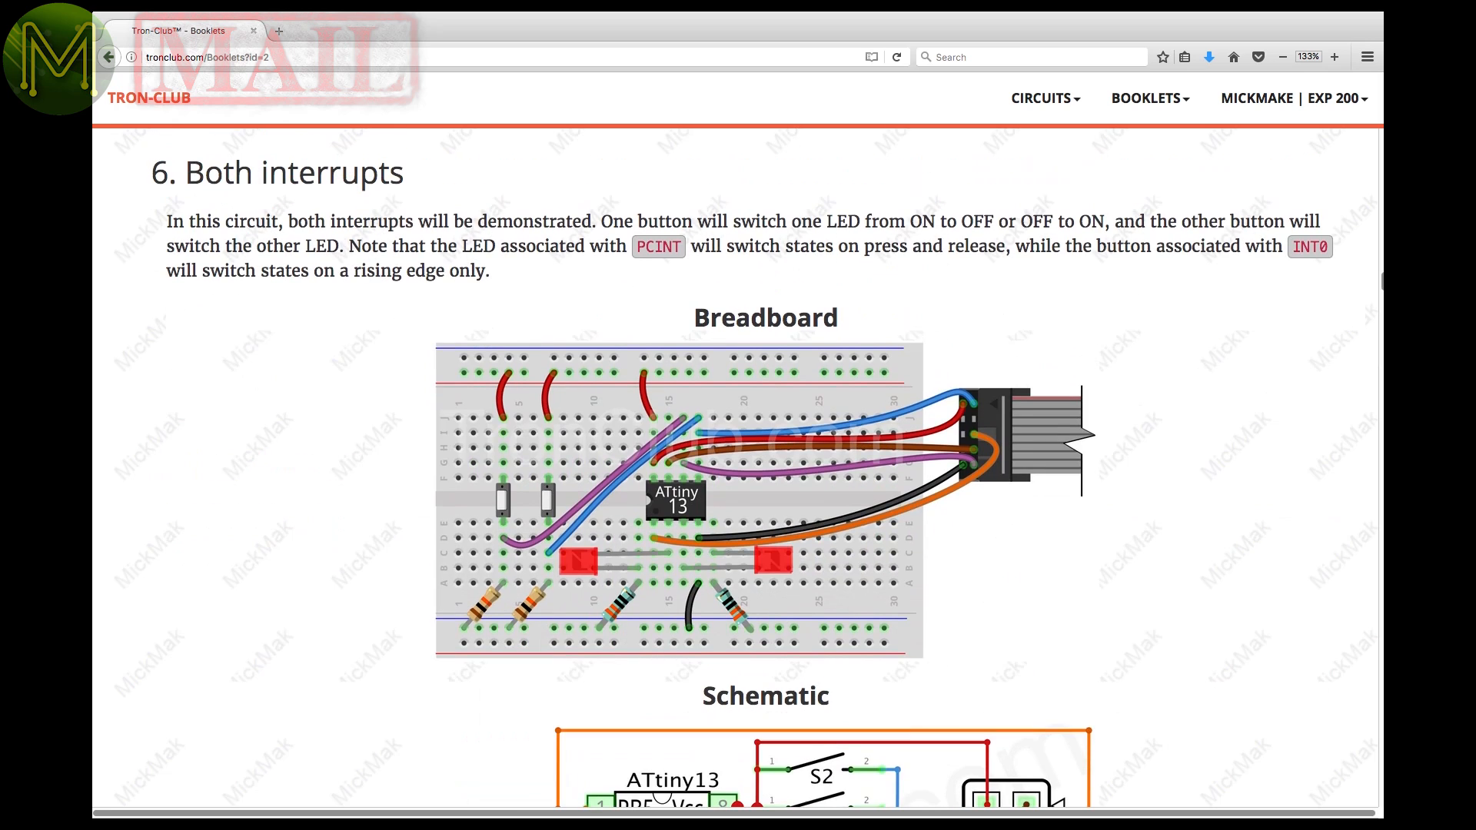
{"action": "scroll", "scroll_direction": "down", "scroll_amount": 3}
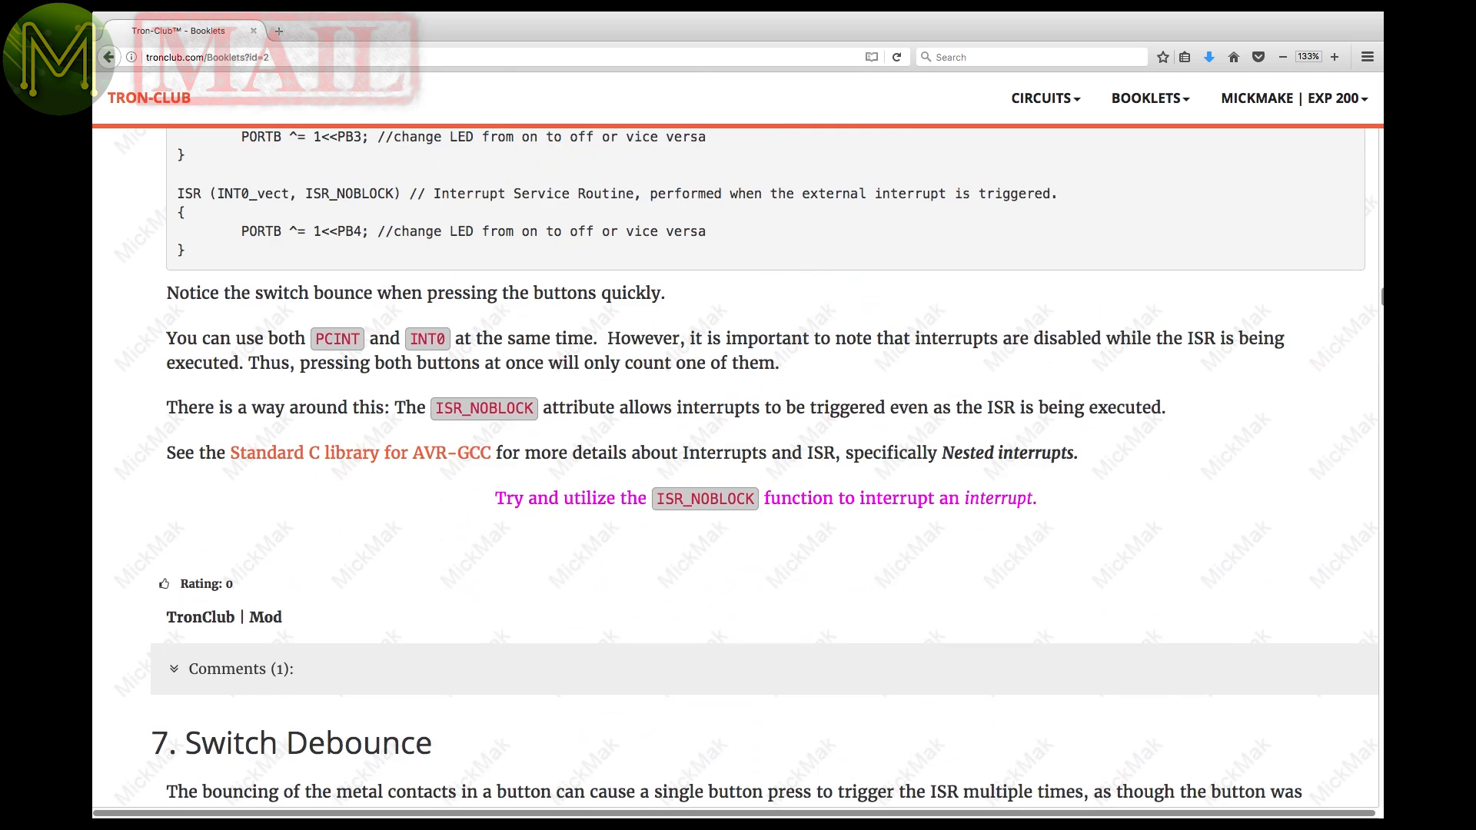
{"action": "scroll", "scroll_direction": "down", "scroll_amount": 3}
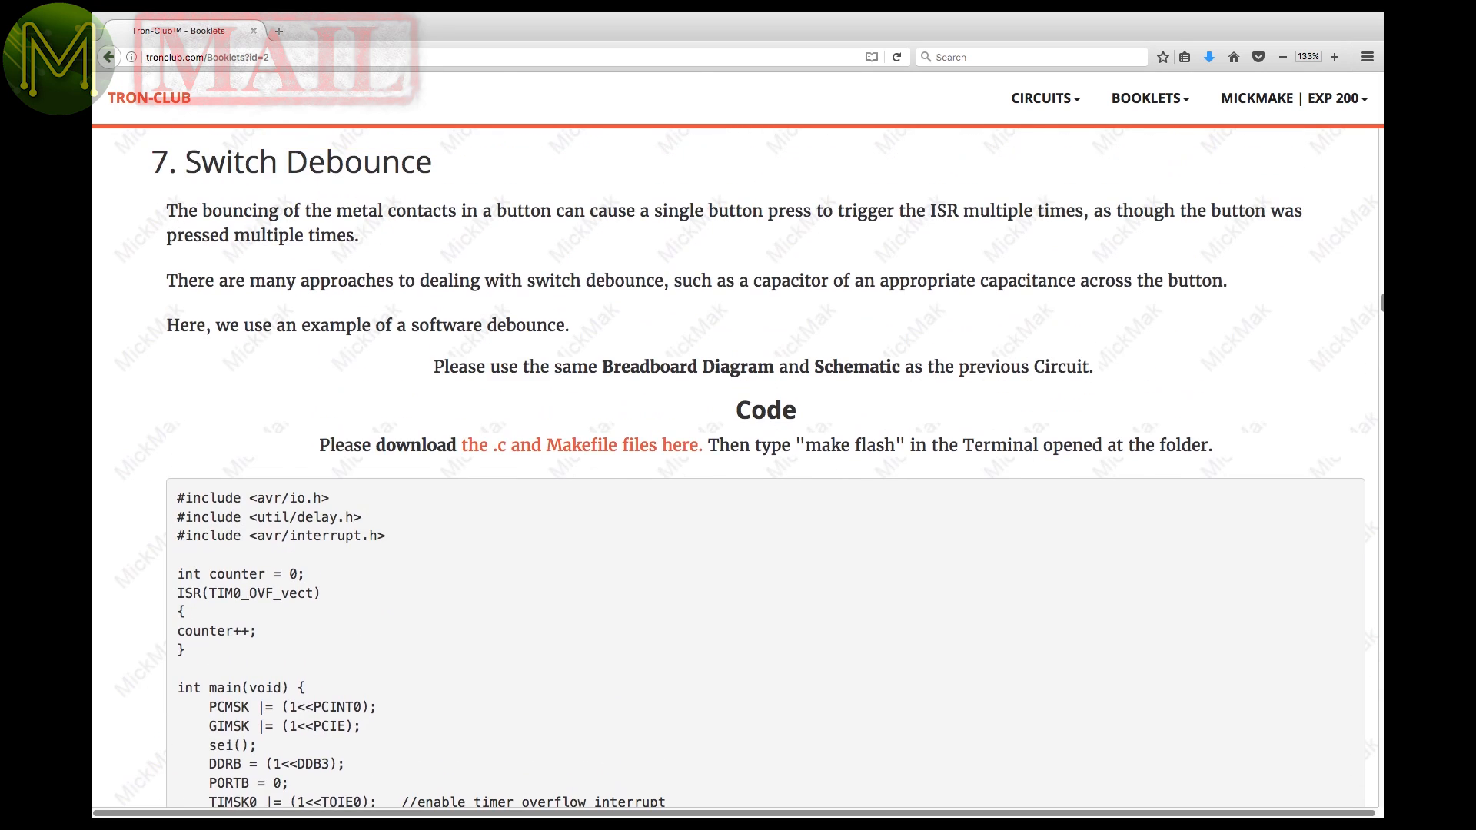
{"action": "scroll", "scroll_direction": "down", "scroll_amount": 3}
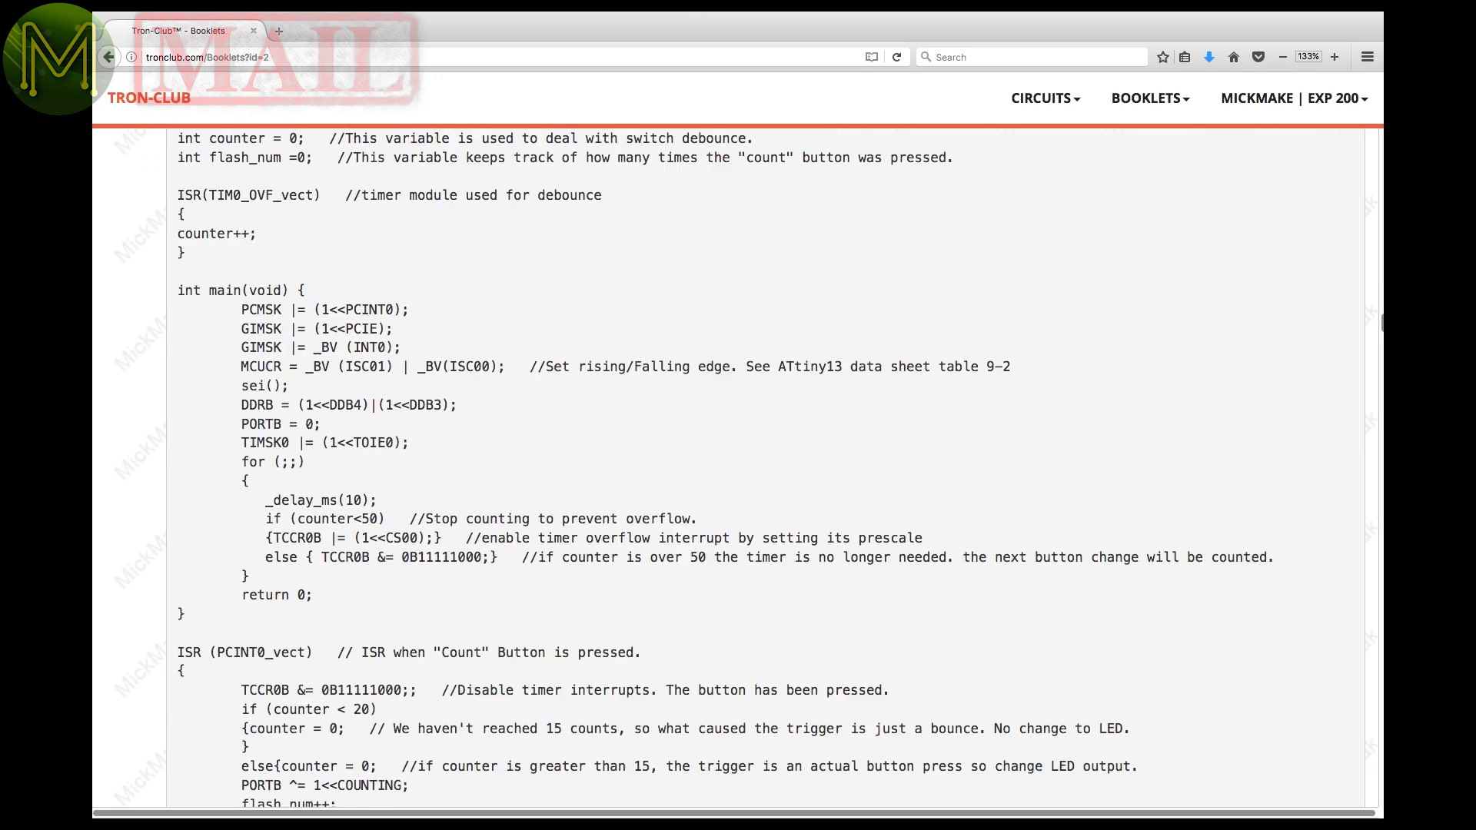
{"action": "scroll", "scroll_direction": "up", "scroll_amount": 3}
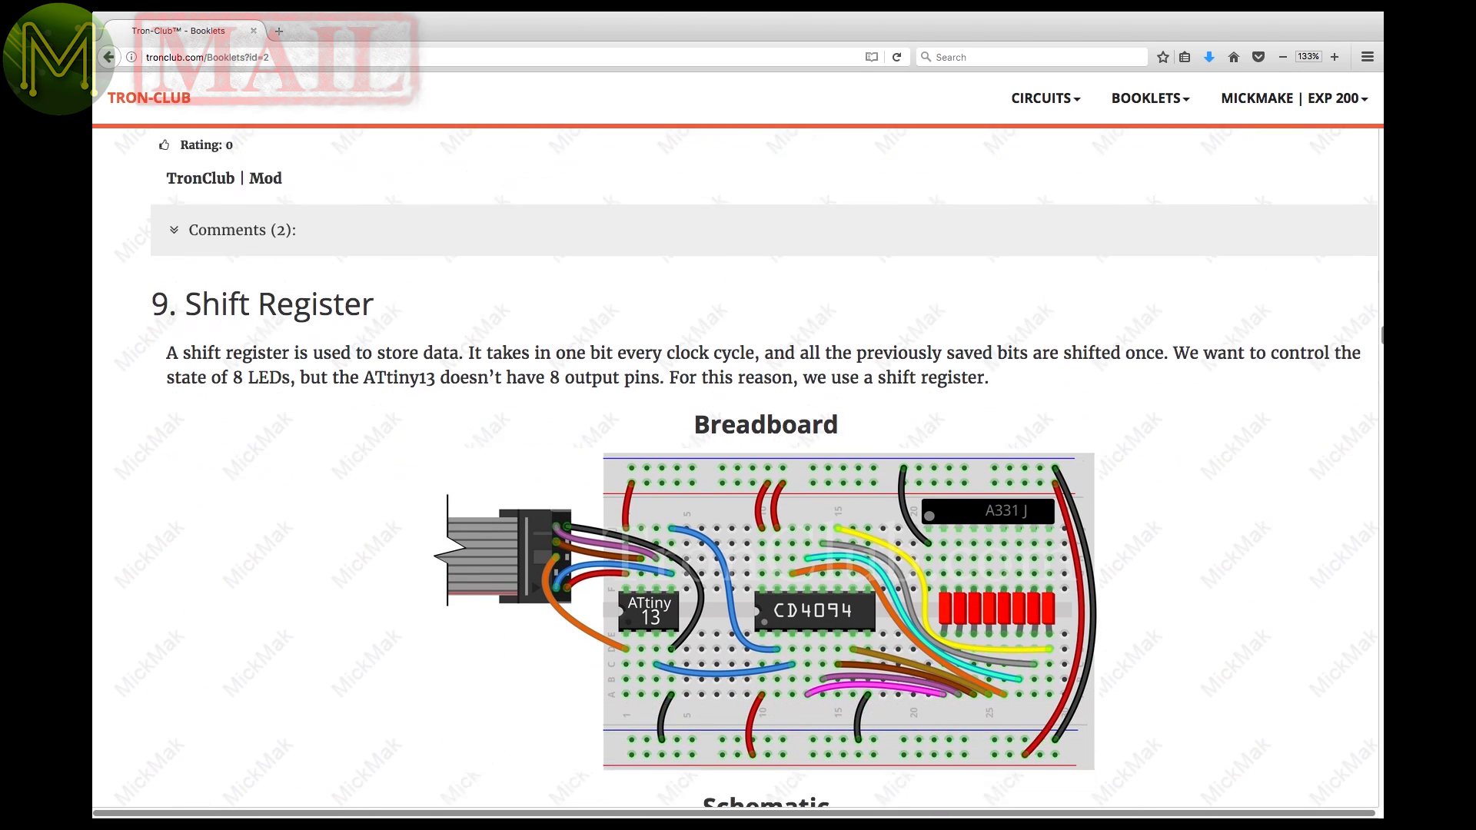
{"action": "scroll", "scroll_direction": "down", "scroll_amount": 3}
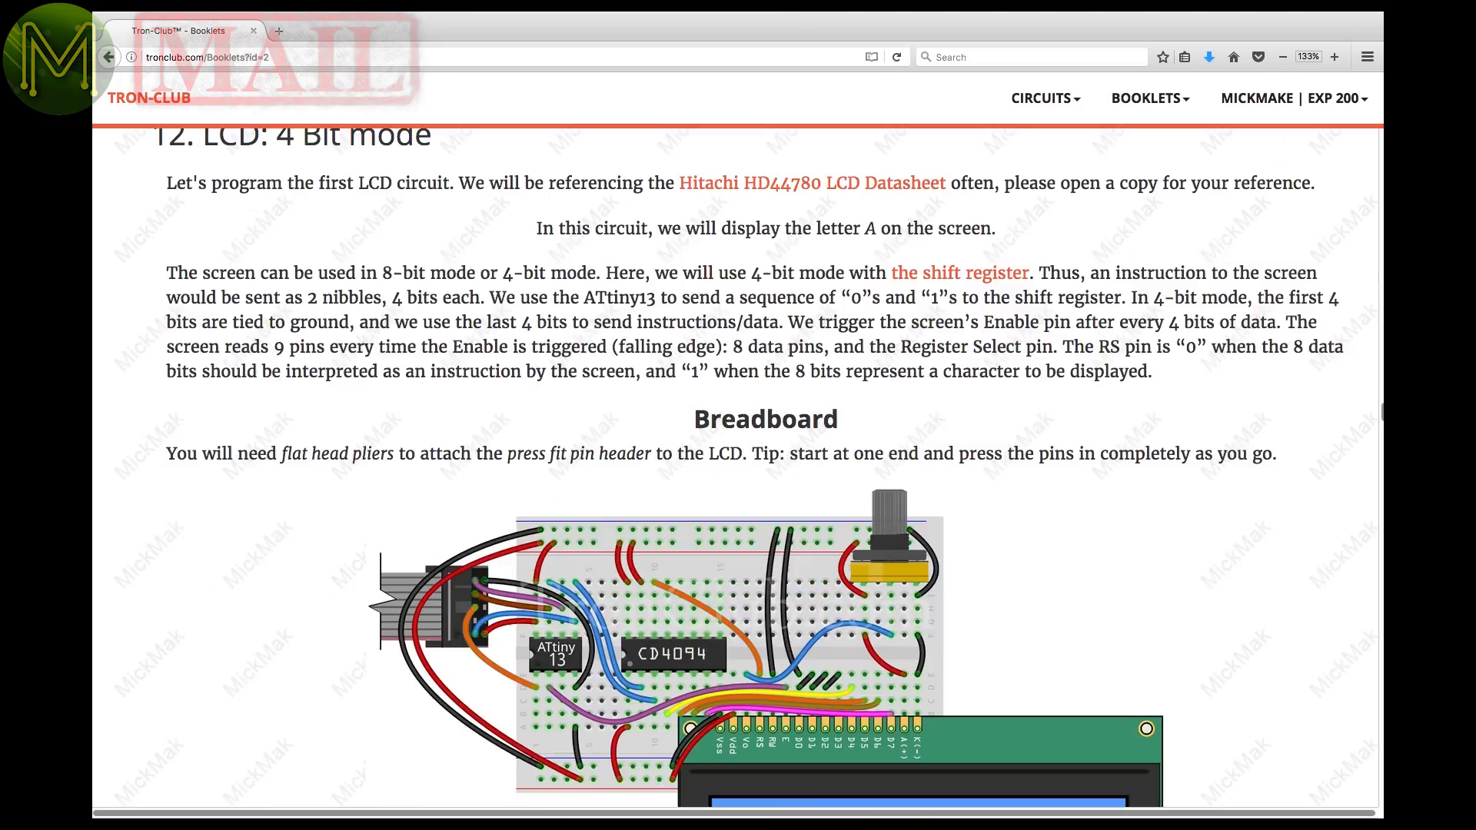
{"action": "scroll", "scroll_direction": "down", "scroll_amount": 3}
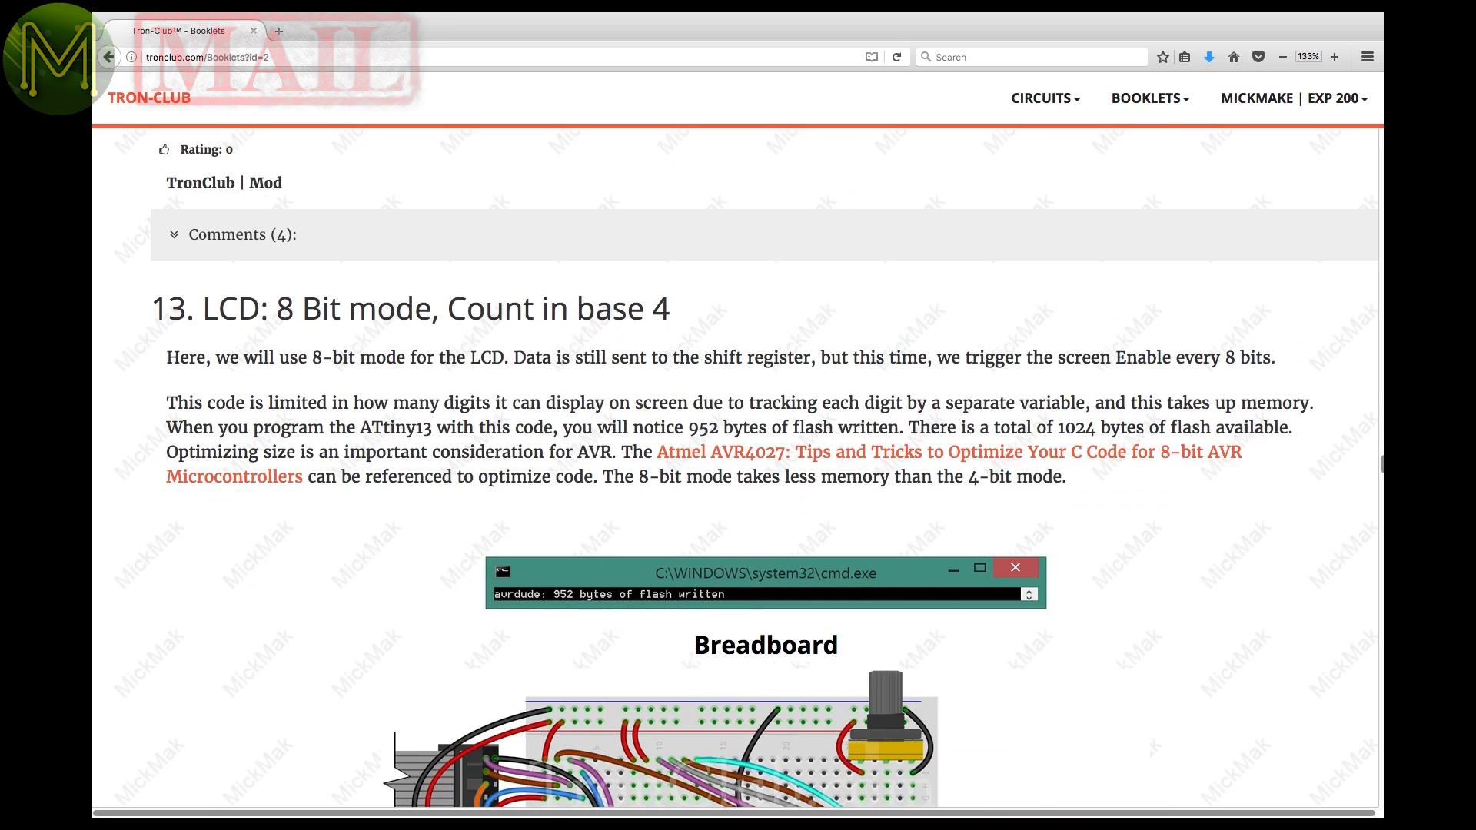
{"action": "scroll", "scroll_direction": "down", "scroll_amount": 3}
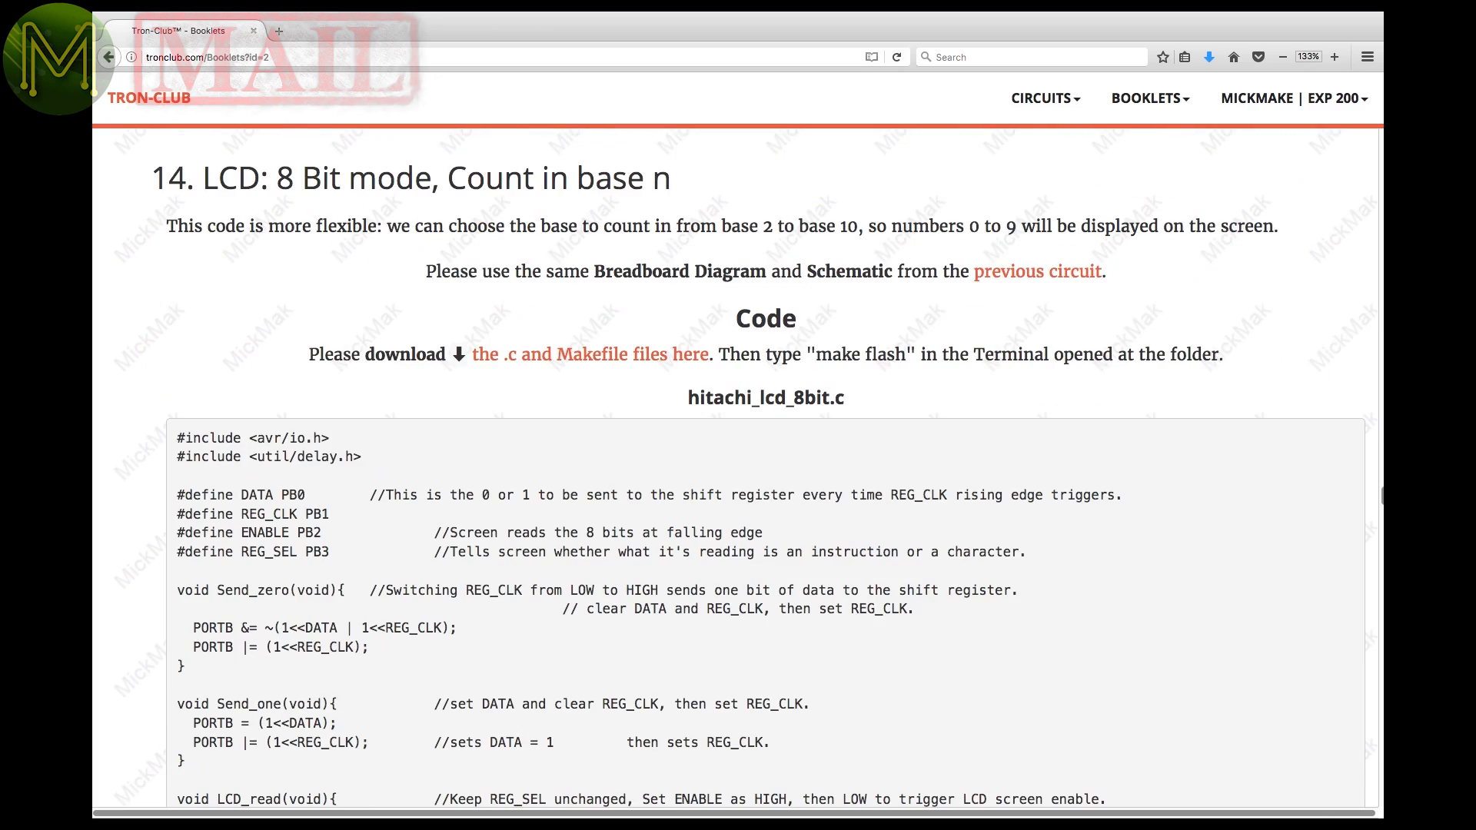
{"action": "scroll", "scroll_direction": "down", "scroll_amount": 3}
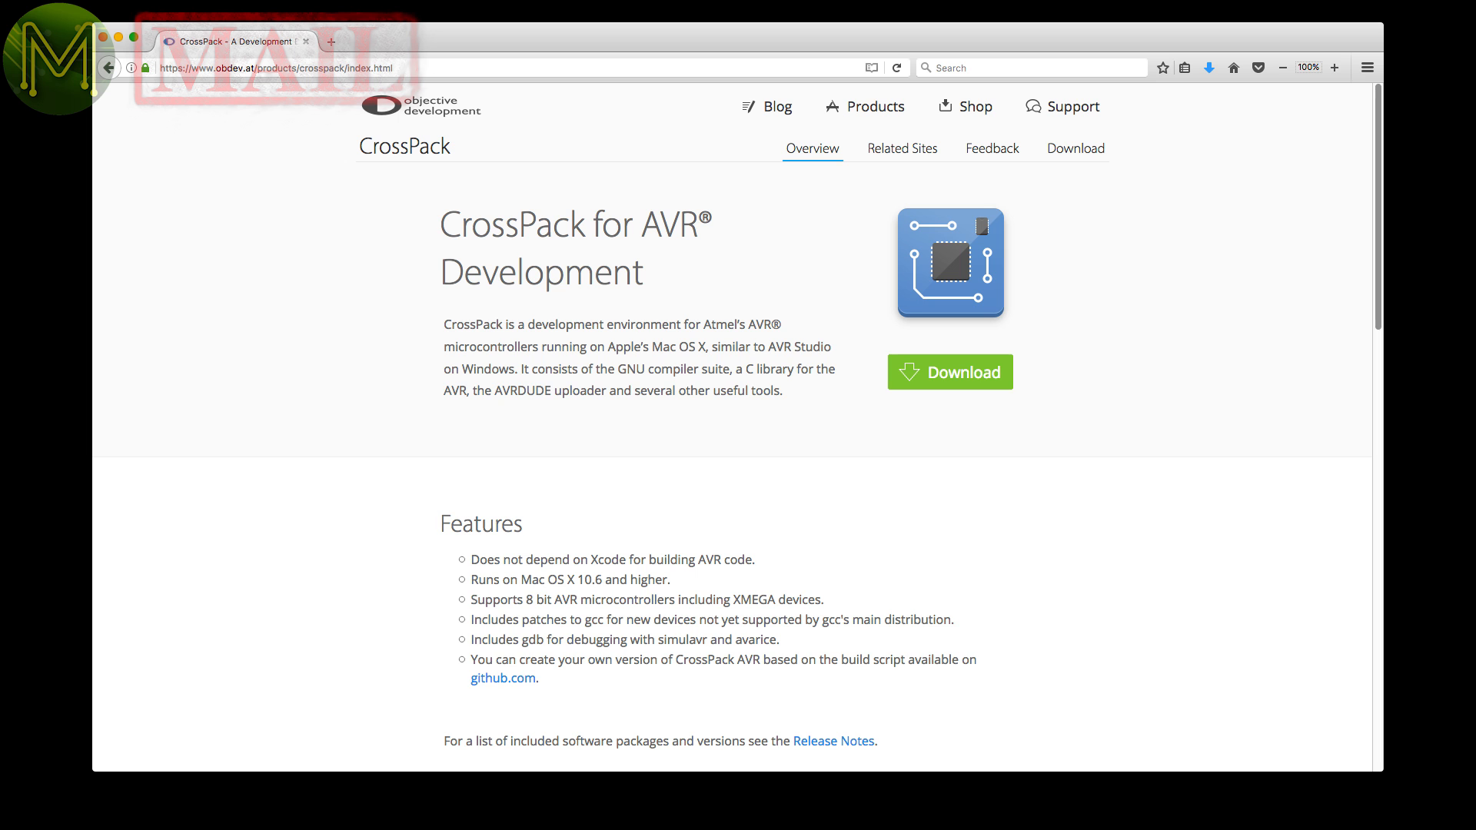
Download CrossPack-AVR.pkg, launch it and allow the unidentified-developer installer to open anyway.
{"action": "left_click", "coordinate": [1074, 147]}
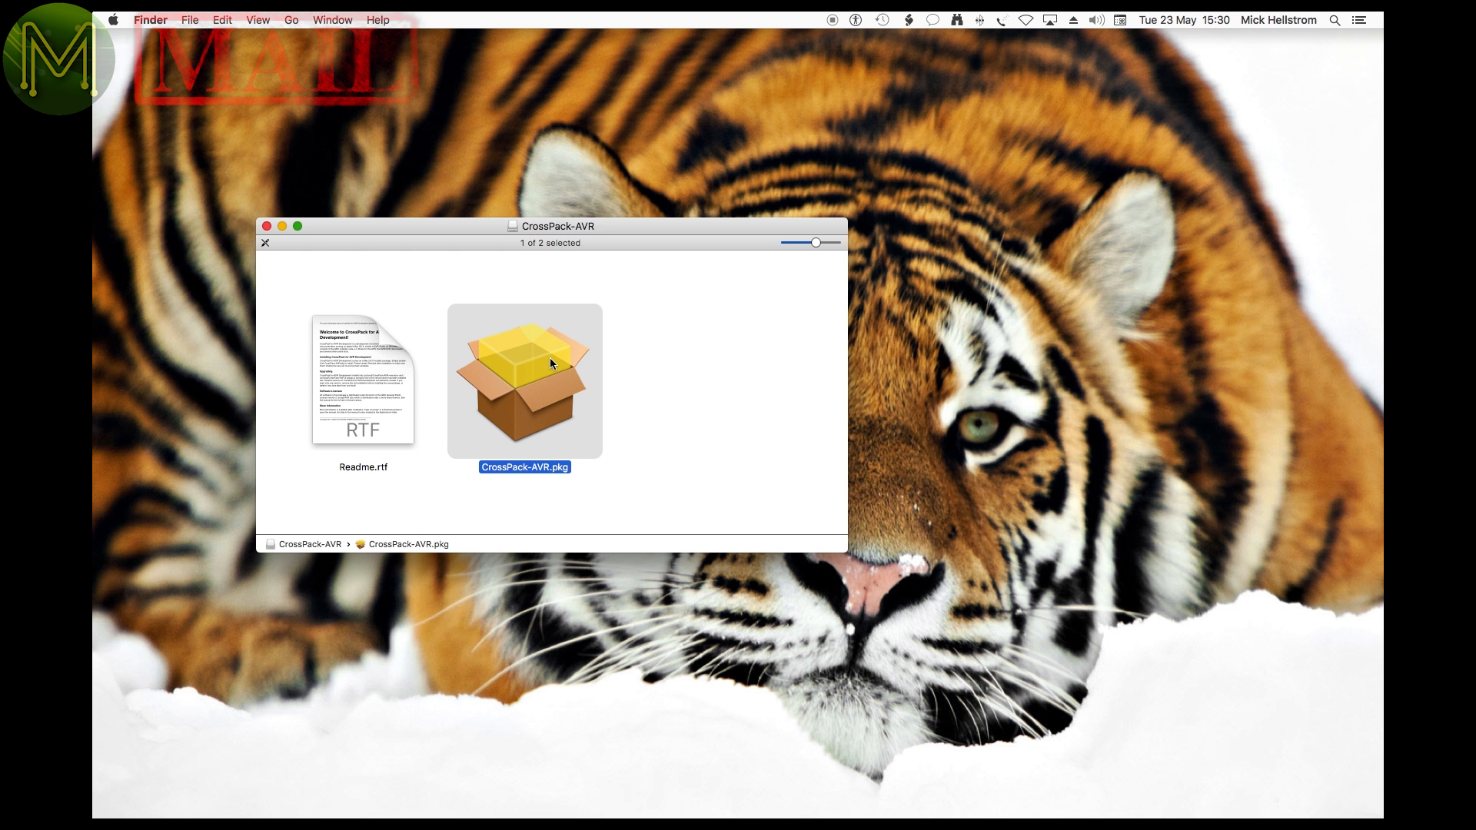
{"action": "double_click", "coordinate": [525, 381]}
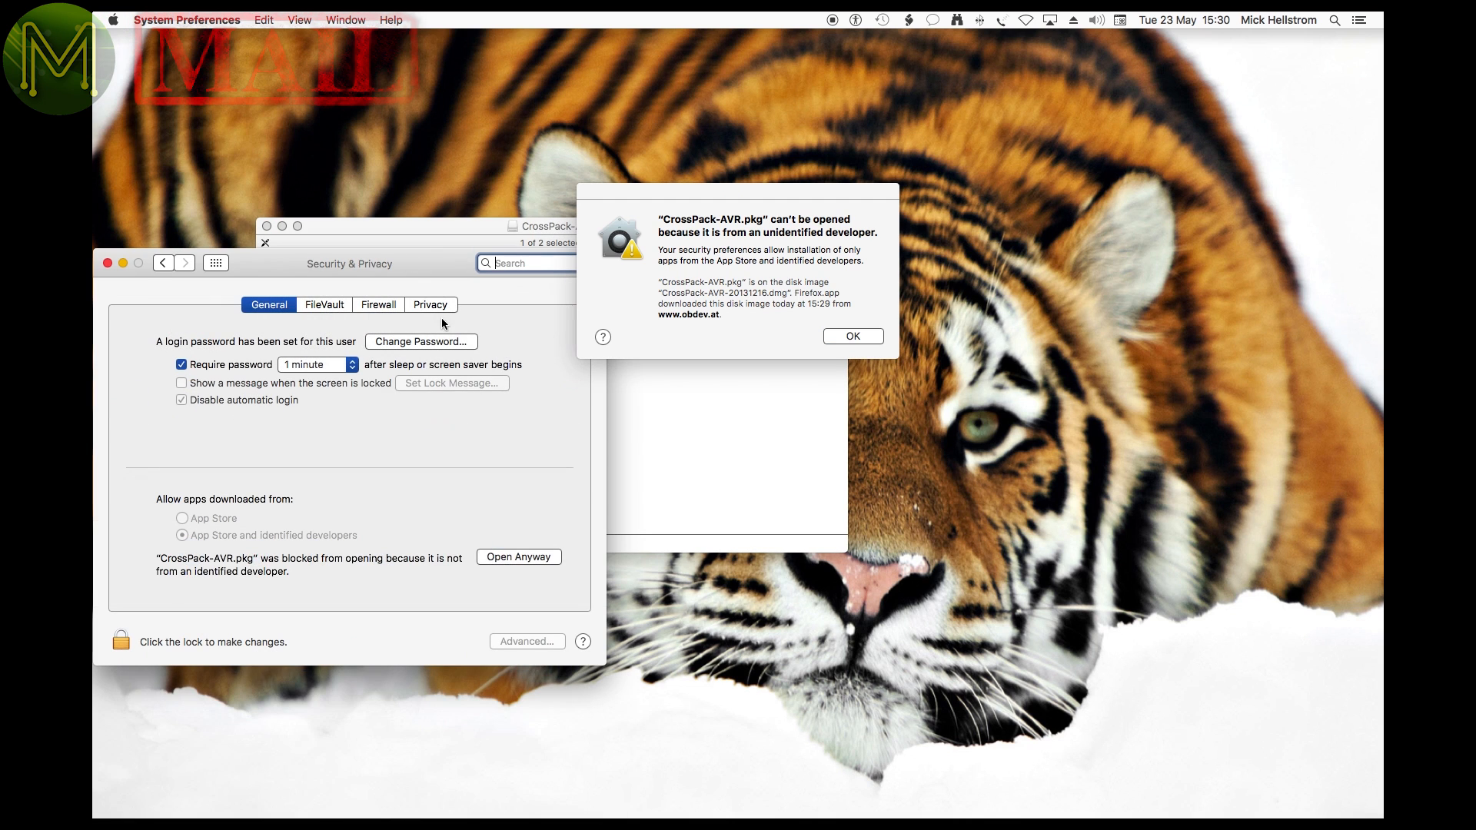
{"action": "left_click", "coordinate": [850, 337]}
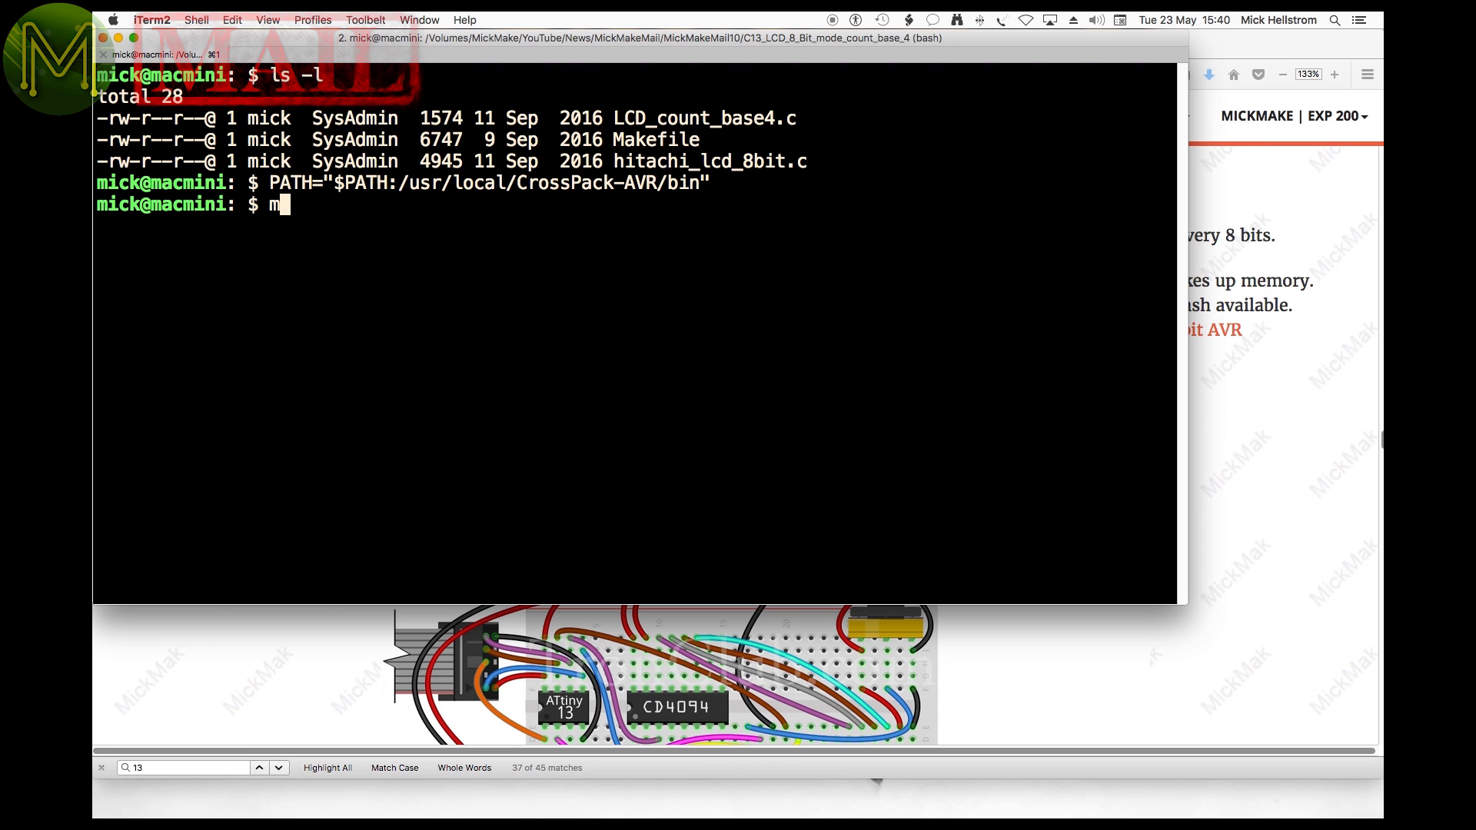
Build the LCD tutorial into LCD_count_base4.hex and enter avrdude -c usbasp -p attiny13 -v -P usb -v.
{"action": "key", "text": "Return"}
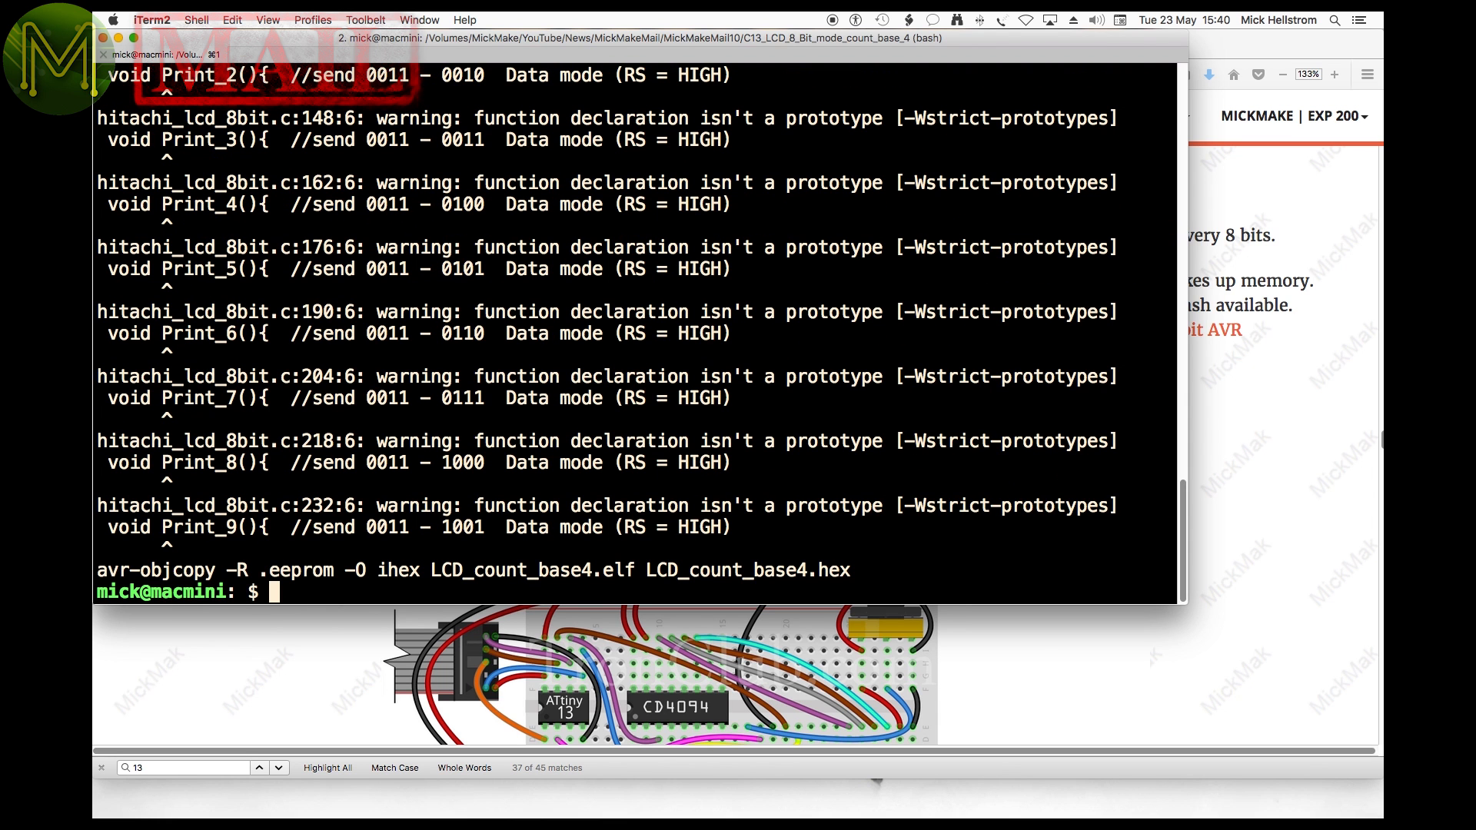
{"action": "type", "text": "avrdude -c usbasp -p attiny13 -v -P usb -v"}
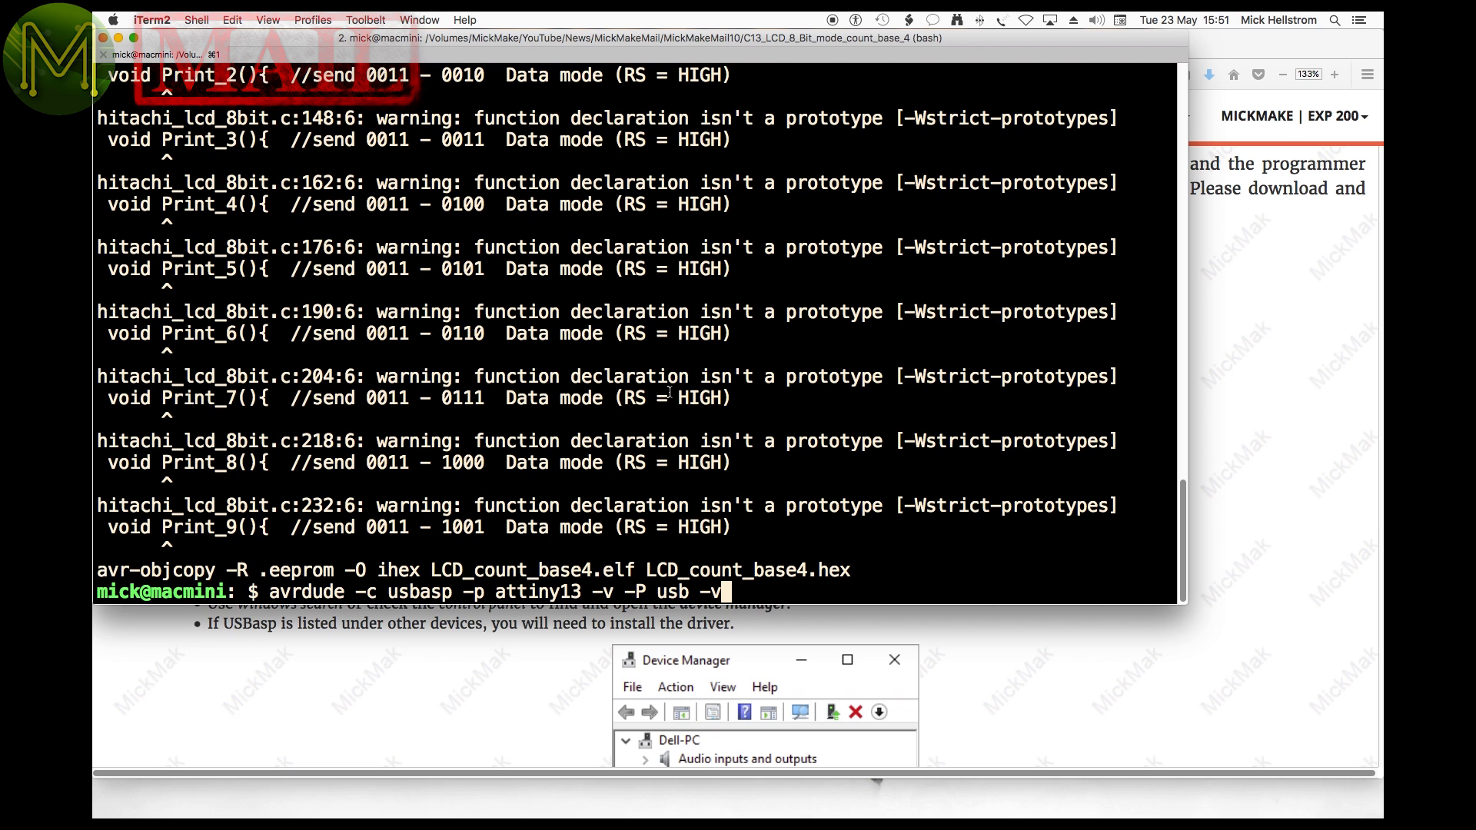